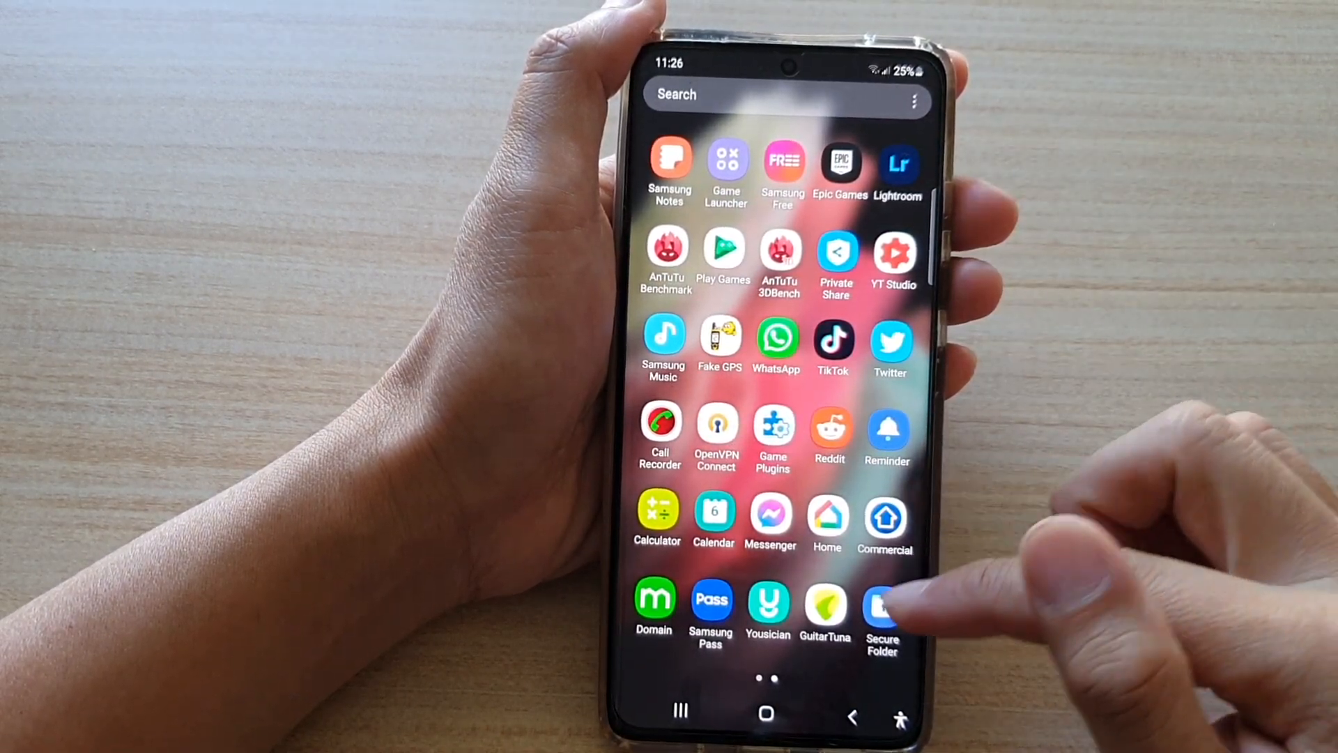
Launch Secure Folder from the Apps screen.
{"action": "left_click", "coordinate": [881, 612]}
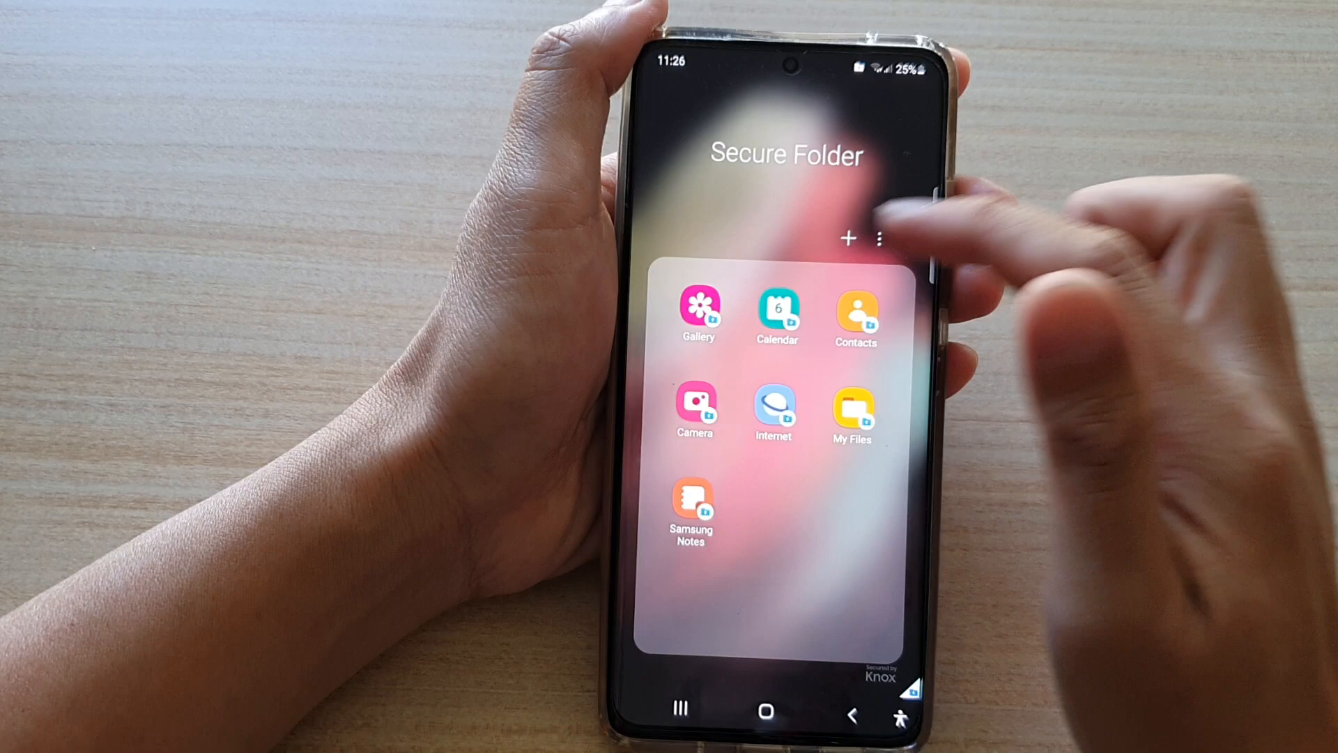
Go to Secure Folder Settings, then the Notifications and data page.
{"action": "left_click", "coordinate": [882, 239]}
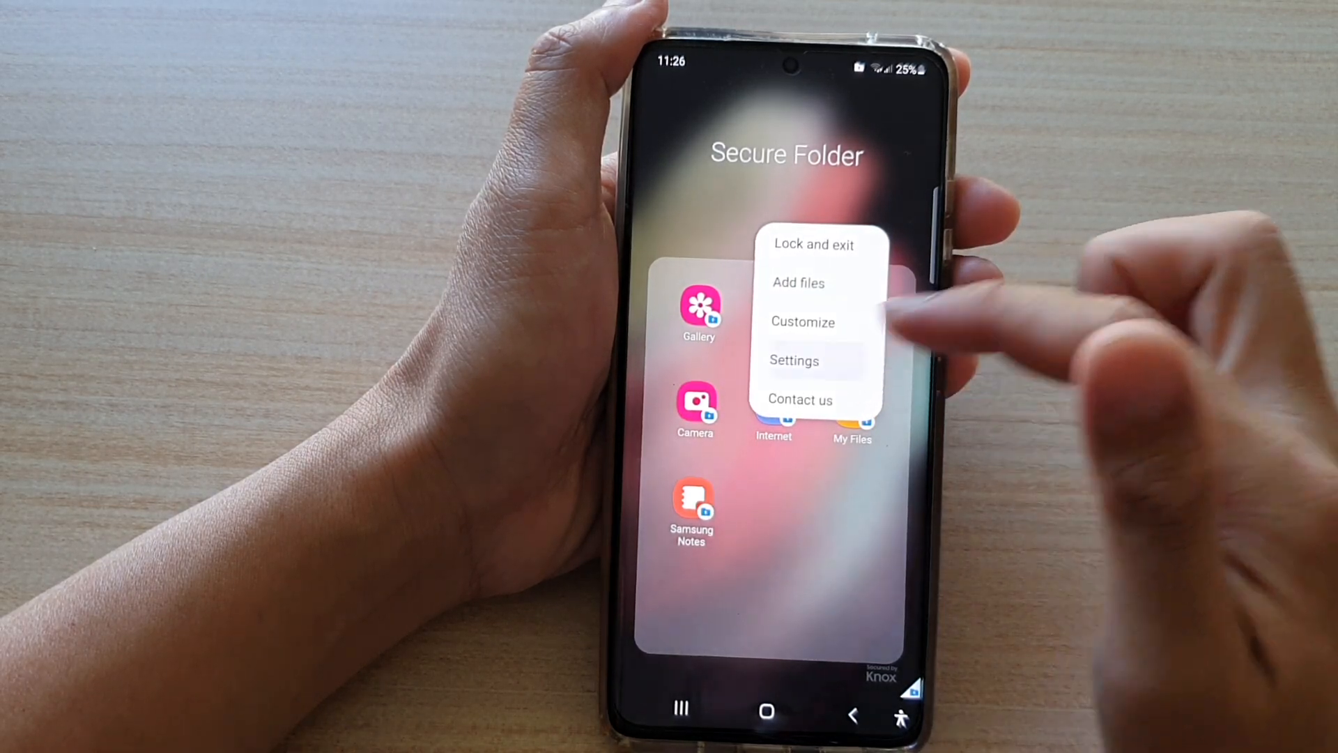
{"action": "left_click", "coordinate": [794, 360]}
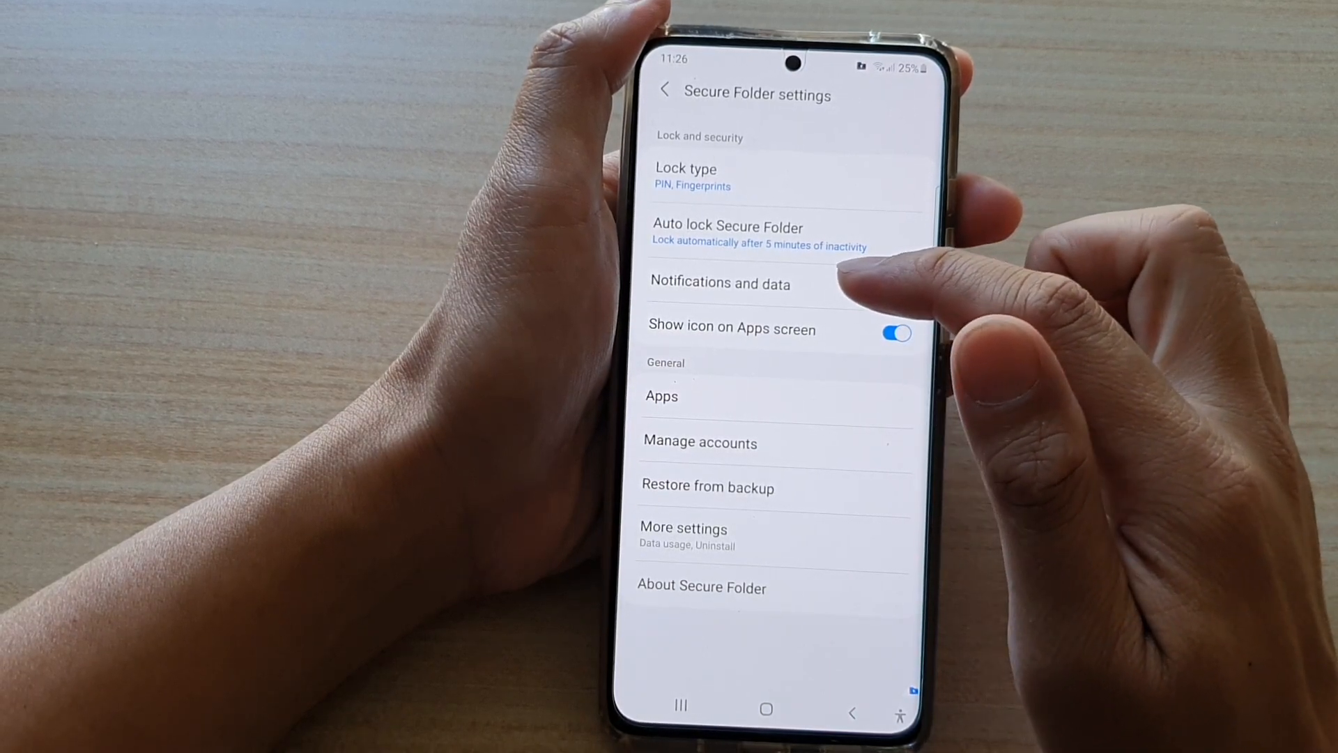
{"action": "left_click", "coordinate": [721, 283]}
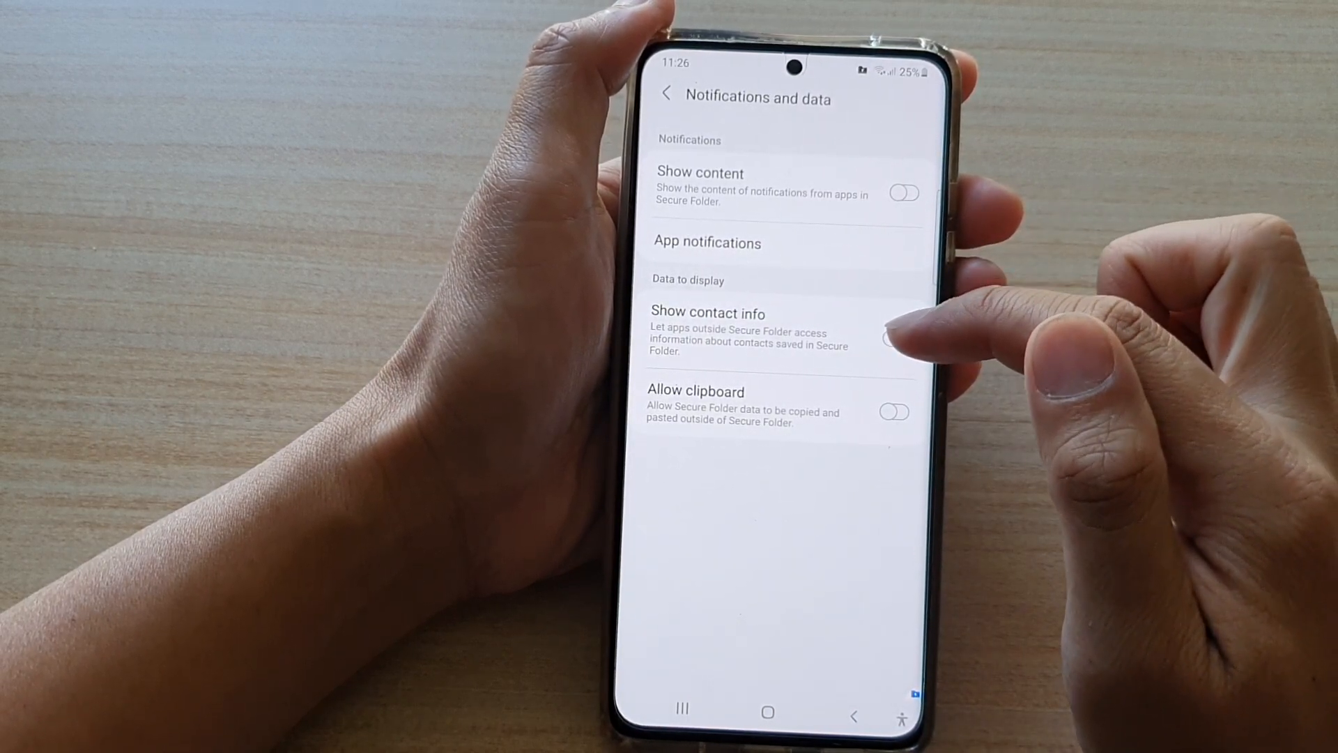
Toggle Show contact info off and on repeatedly, finishing with it switched on.
{"action": "left_click", "coordinate": [897, 338]}
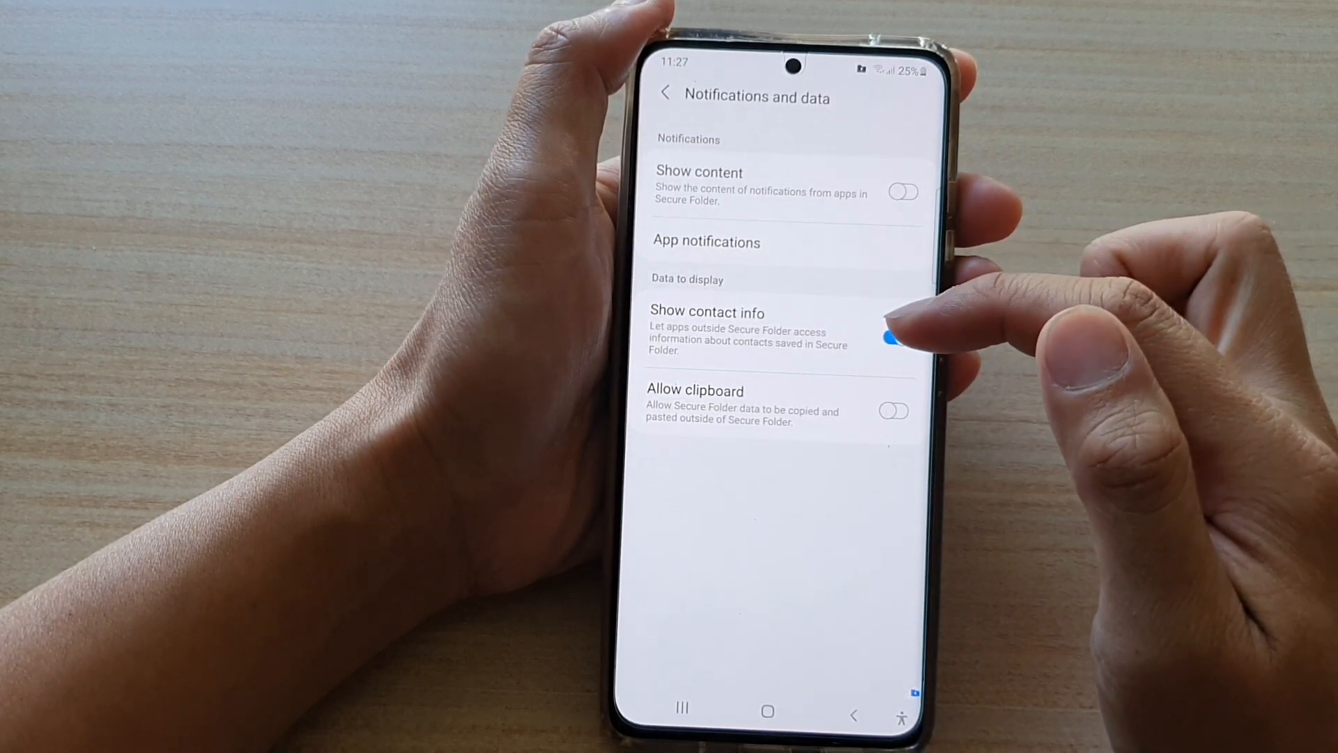
{"action": "left_click", "coordinate": [895, 335]}
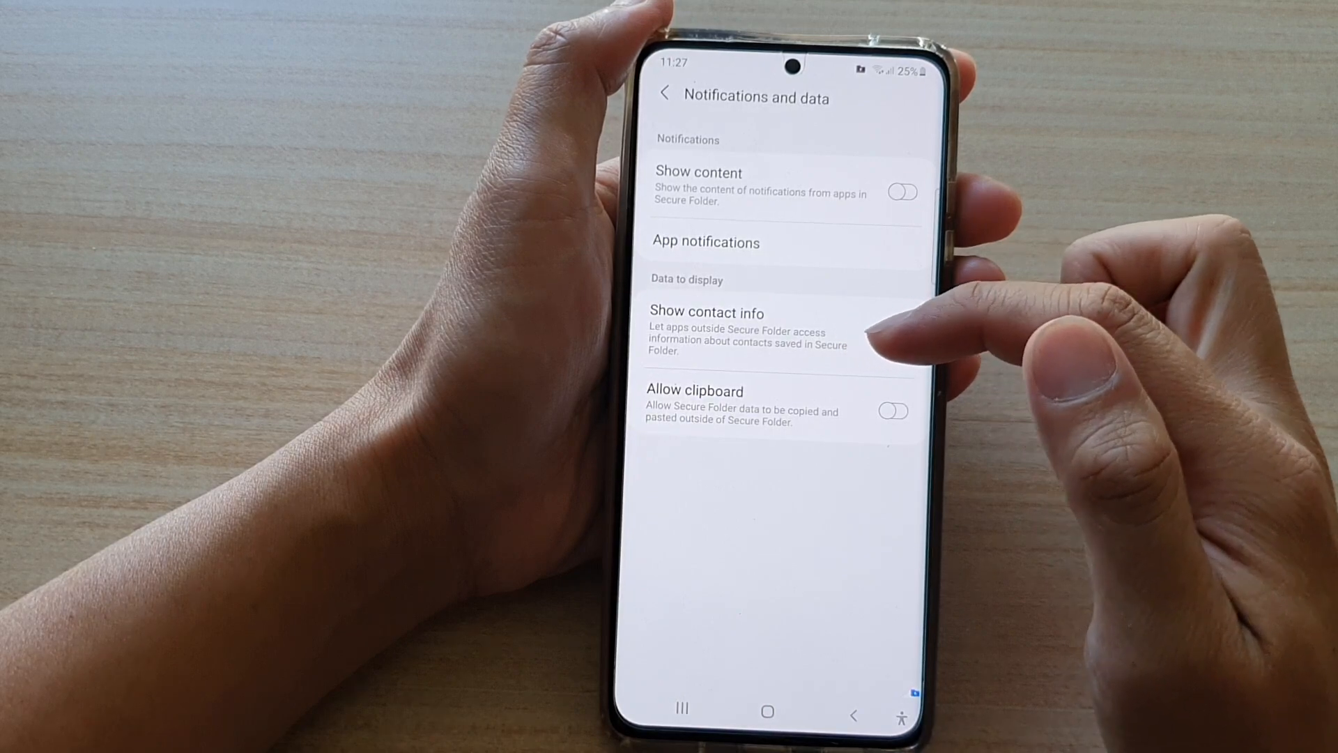
{"action": "left_click", "coordinate": [894, 337]}
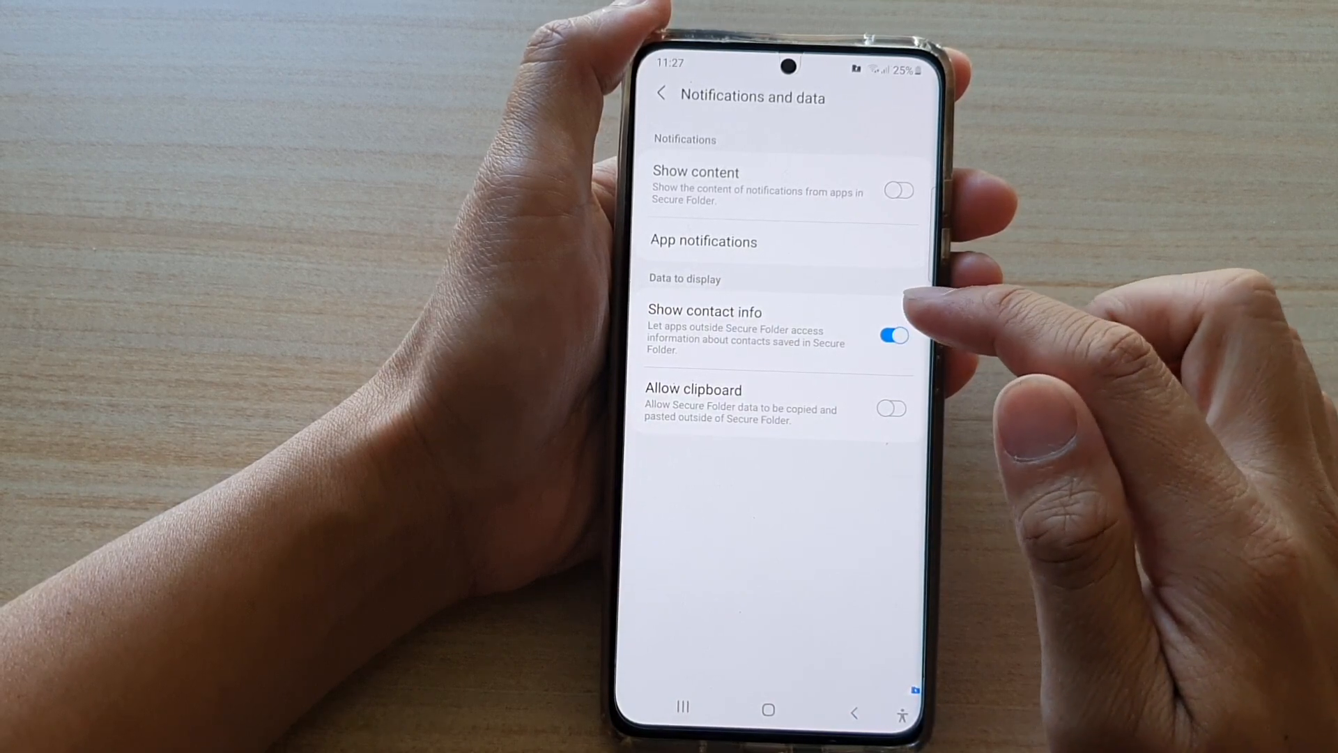
{"action": "left_click", "coordinate": [890, 334]}
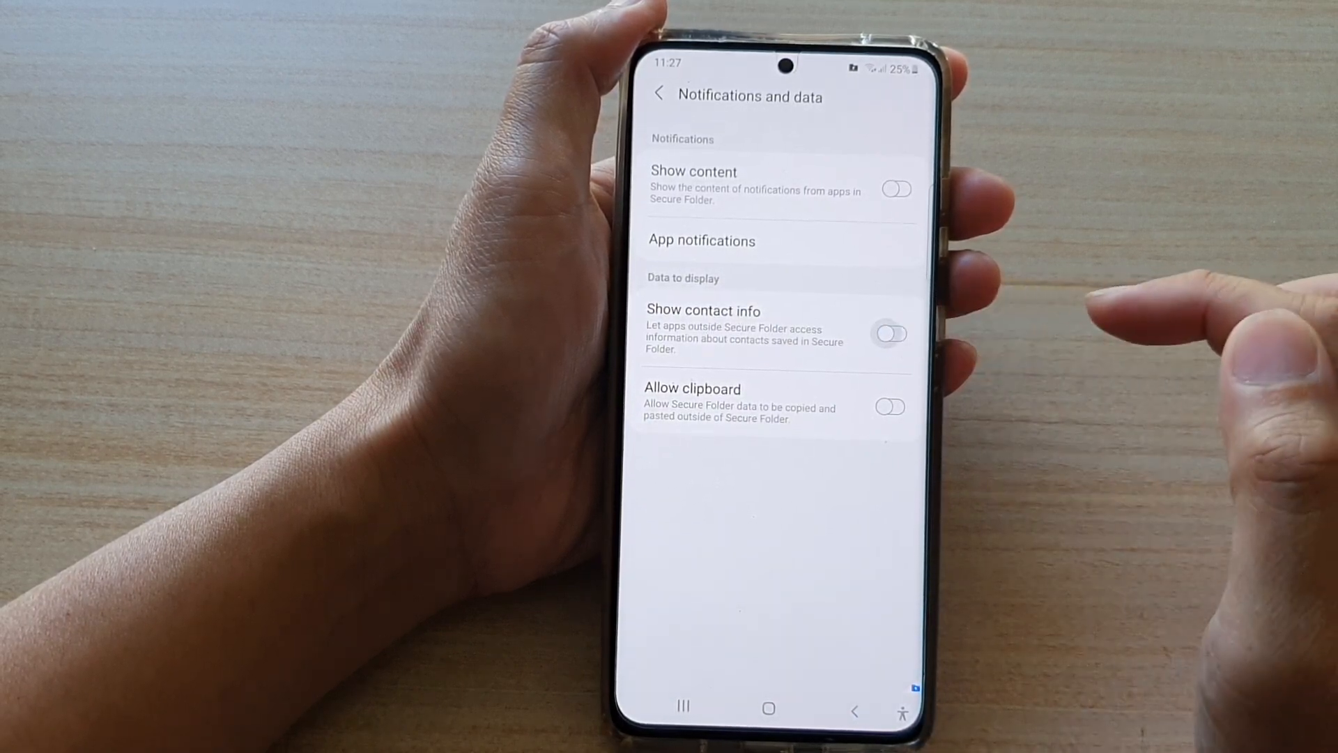
{"action": "left_click", "coordinate": [889, 334]}
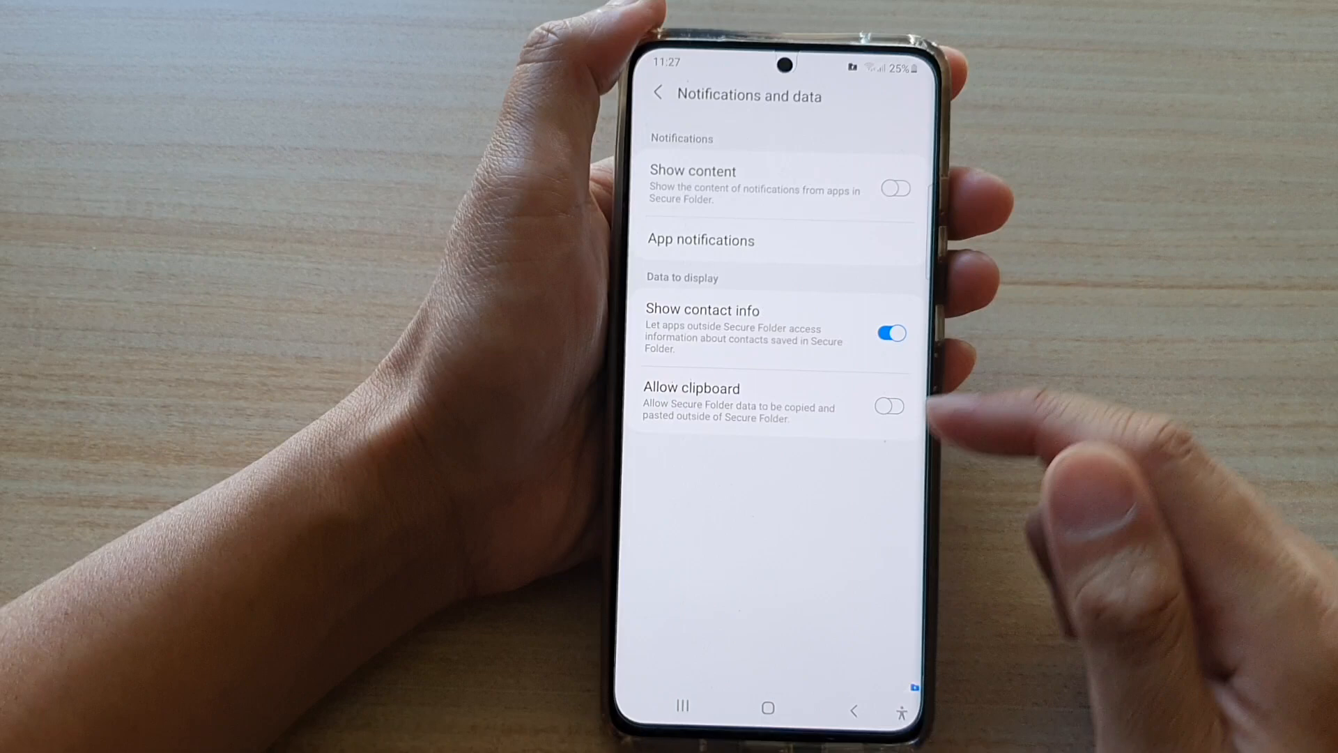